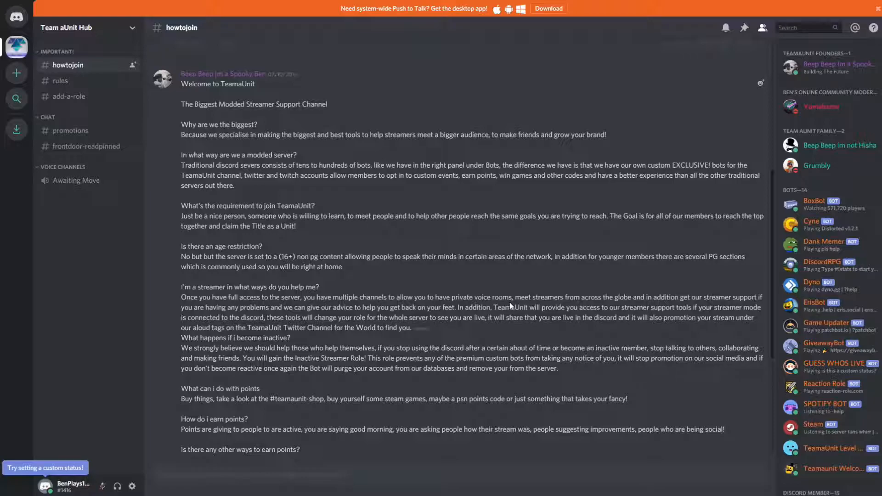
pyautogui.moveTo(591, 35)
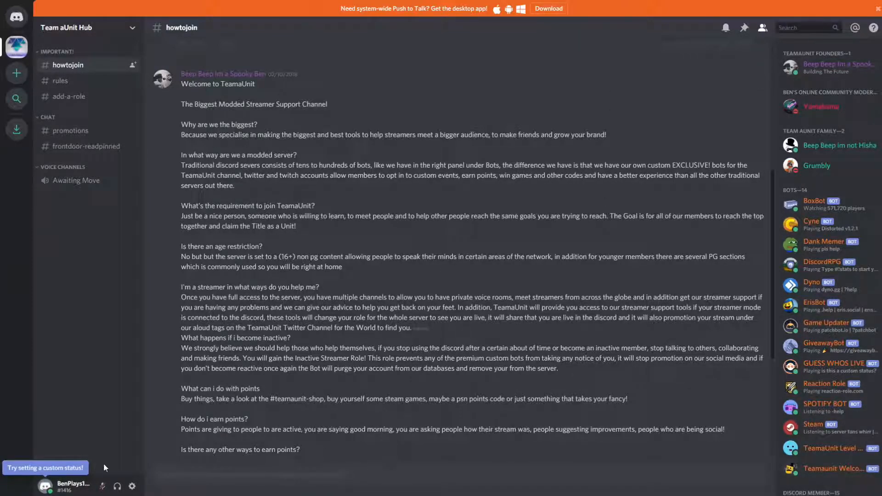
pyautogui.moveTo(63, 484)
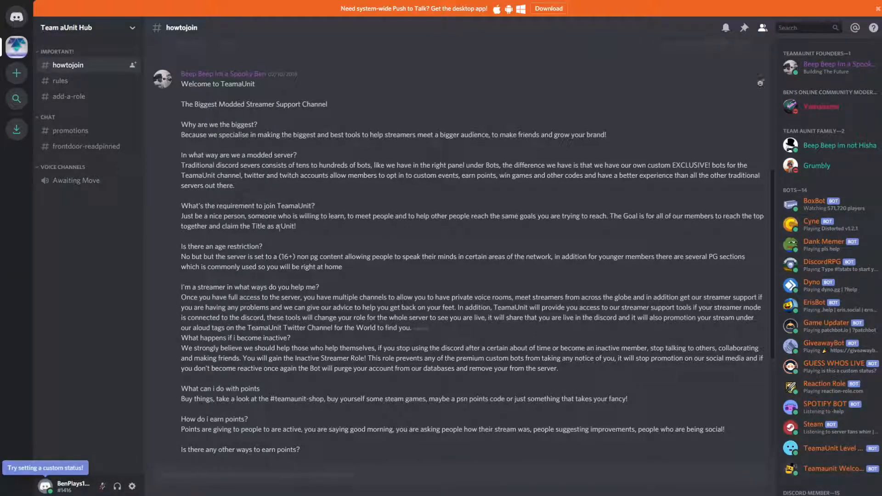
# Step: Scroll through the current channel's messages and highlight the sentence about earning points
pyautogui.click(44, 484)
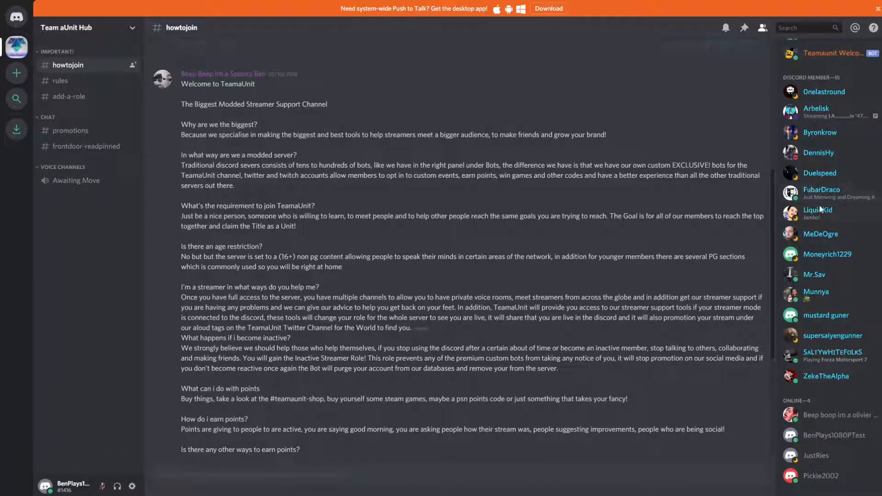
pyautogui.scroll(-3)
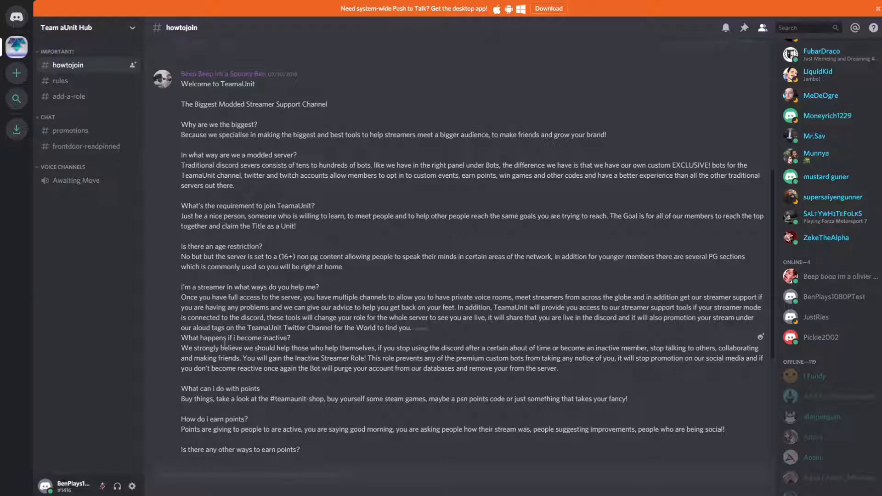
pyautogui.scroll(-3)
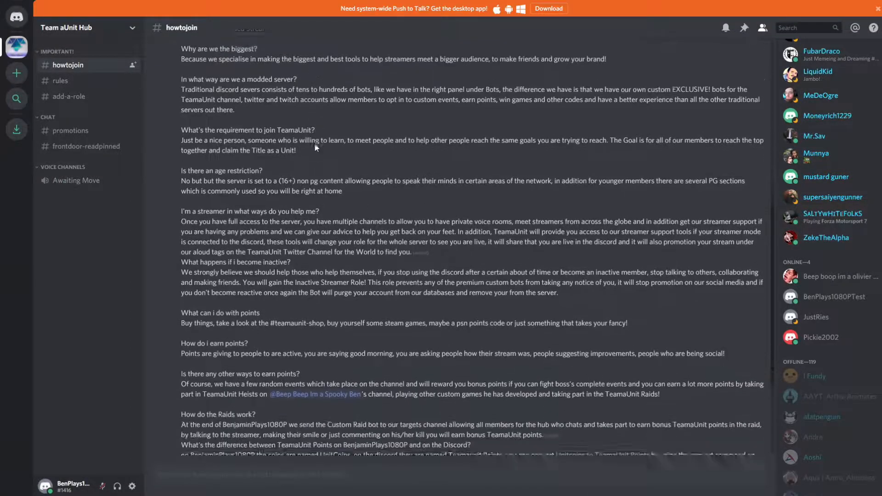
pyautogui.scroll(-3)
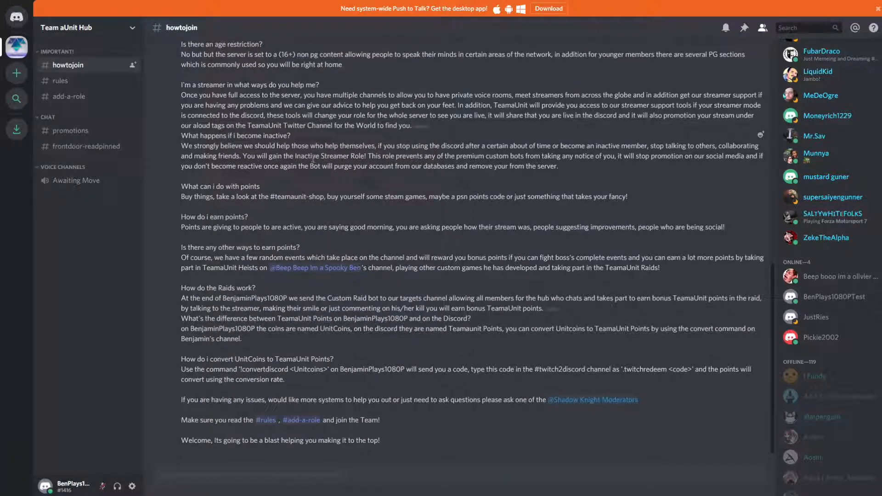
pyautogui.moveTo(209, 227); pyautogui.dragTo(508, 227)
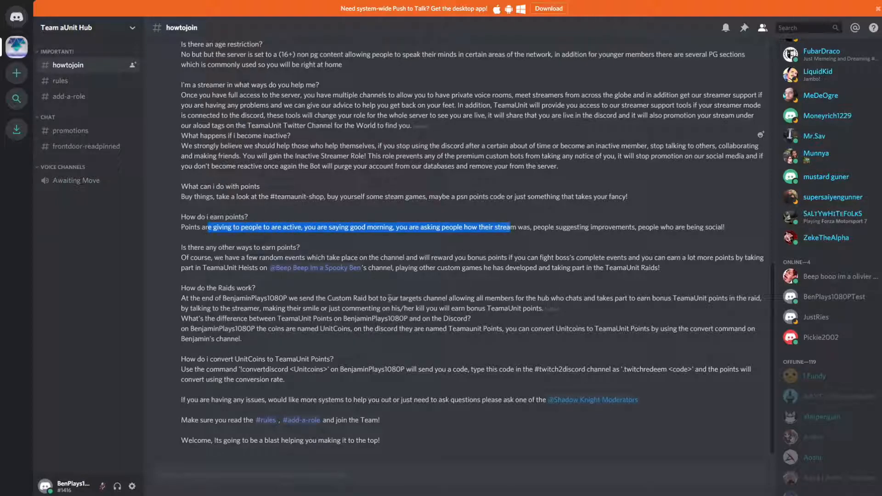
pyautogui.moveTo(473, 197); pyautogui.dragTo(629, 196)
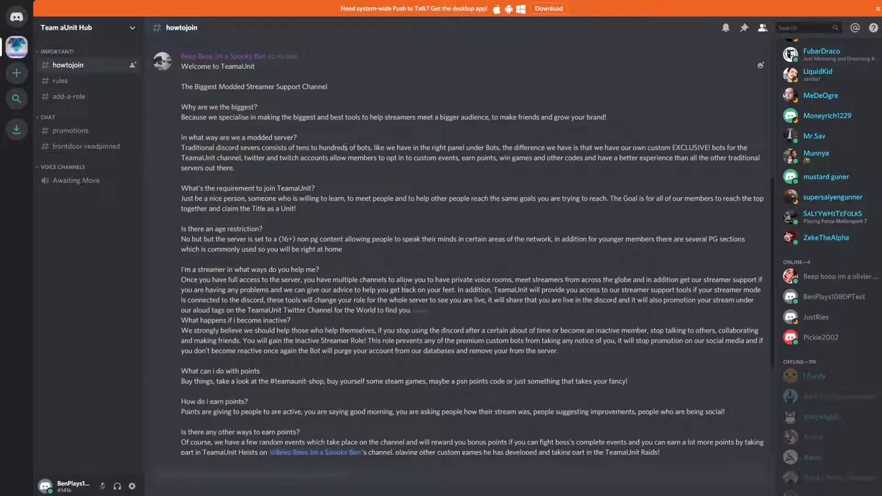
pyautogui.moveTo(336, 234)
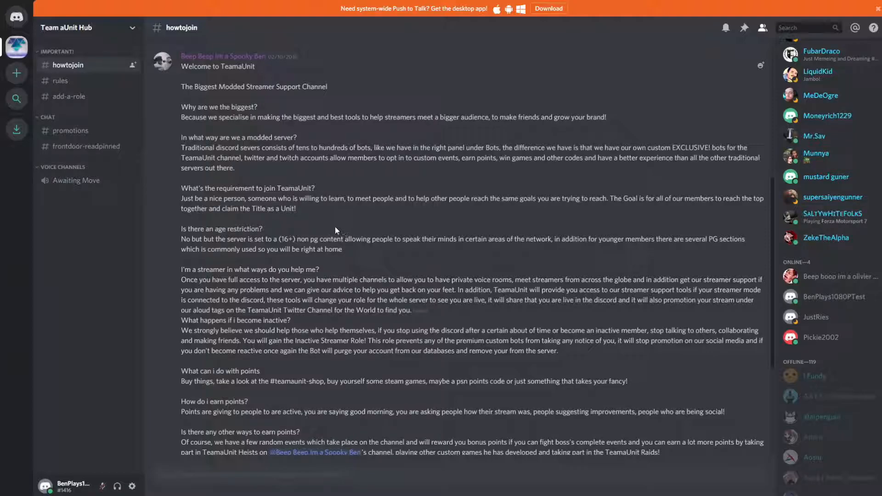
pyautogui.moveTo(333, 226)
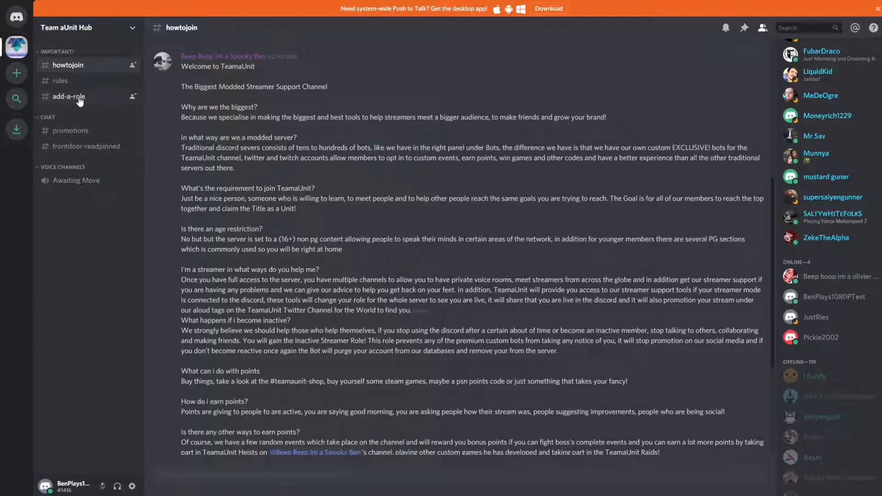
# Step: Switch to the add-a-role channel and scroll down to the platform roles and game-updates opt-out
pyautogui.click(68, 96)
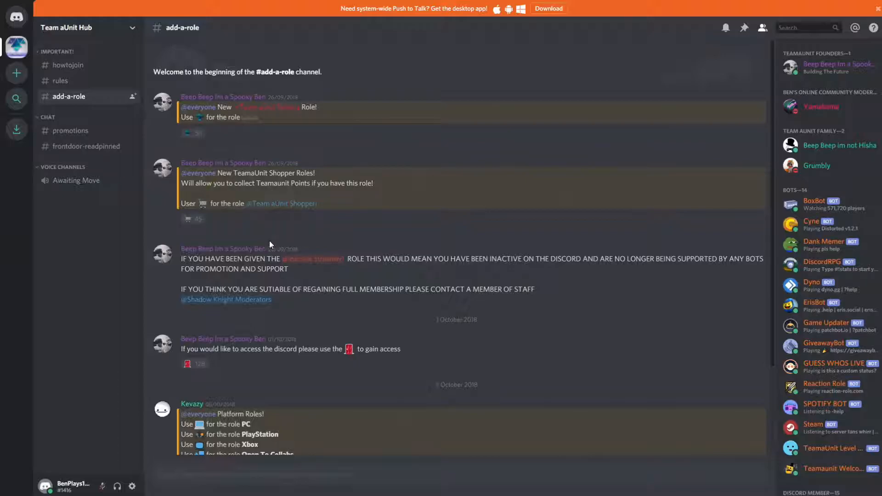
pyautogui.scroll(-3)
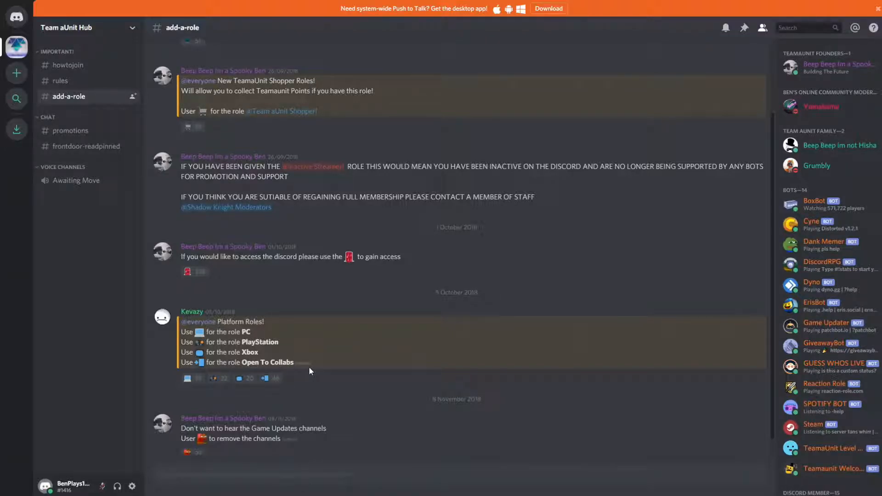
pyautogui.click(219, 378)
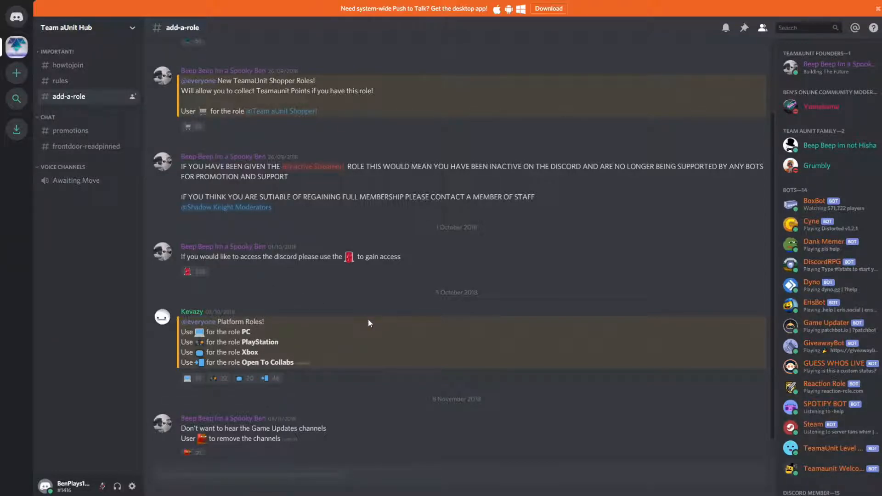
pyautogui.moveTo(399, 282)
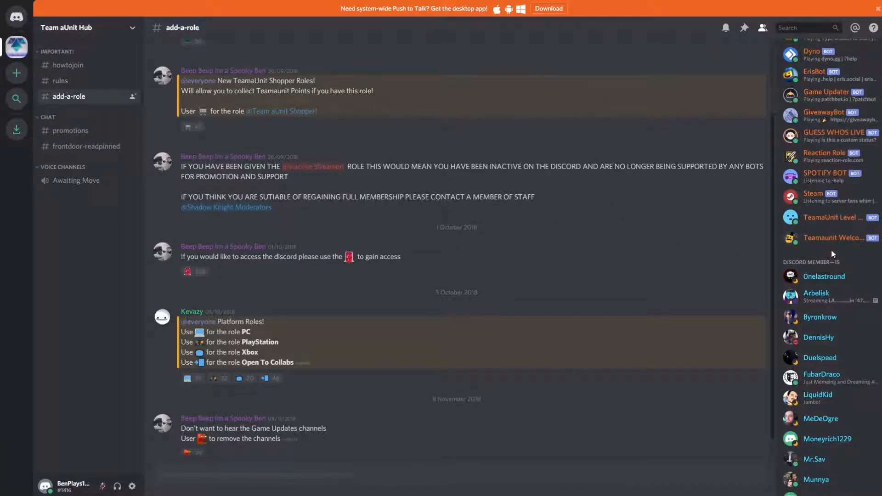
pyautogui.scroll(-3)
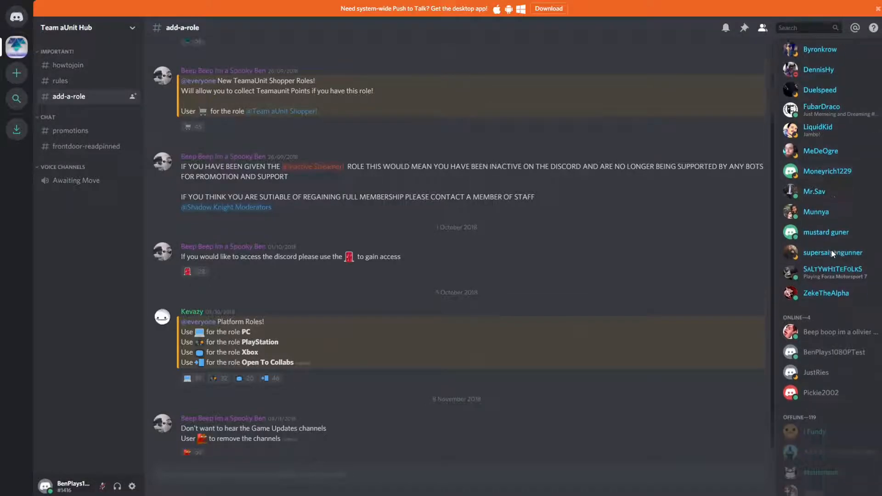
pyautogui.click(835, 342)
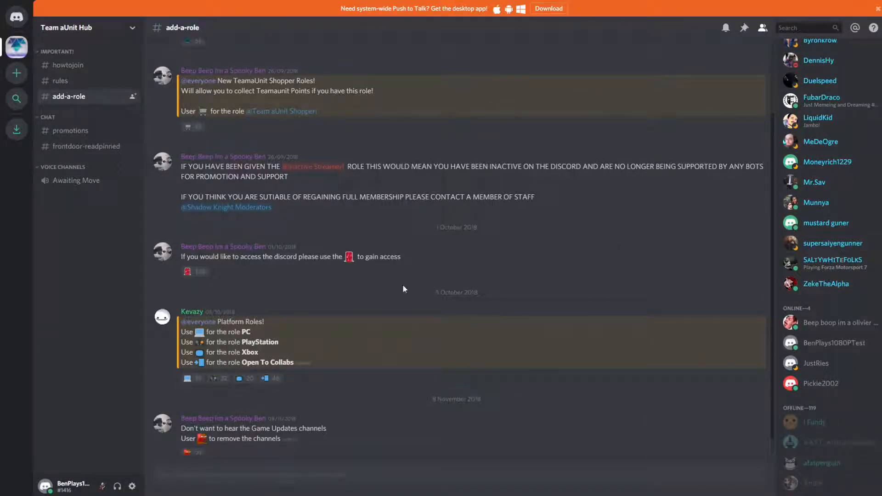
pyautogui.moveTo(181, 256); pyautogui.dragTo(254, 256)
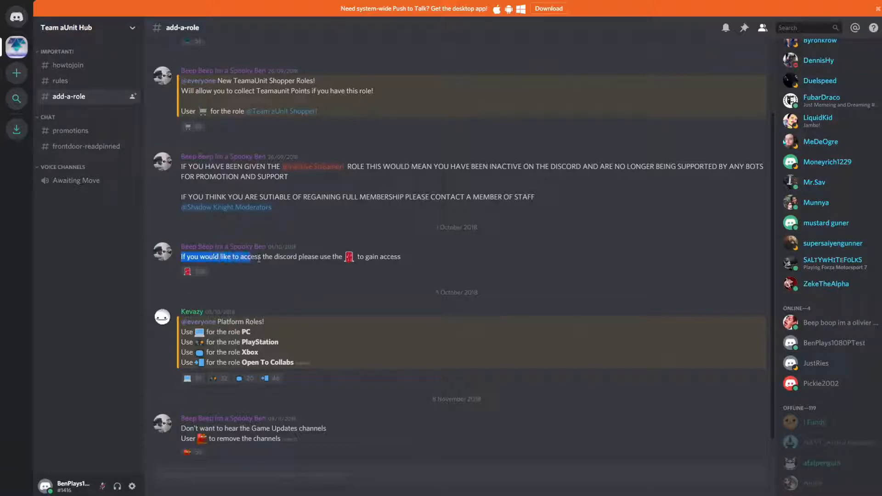
pyautogui.moveTo(253, 256); pyautogui.dragTo(350, 256)
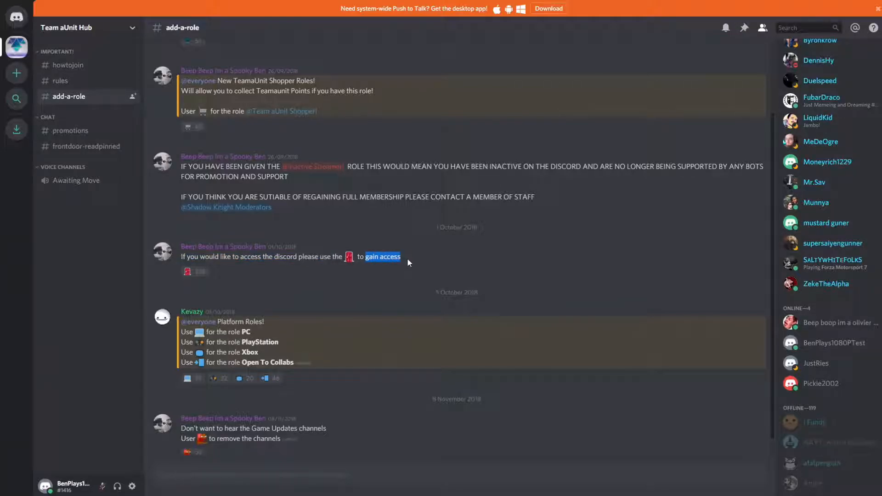
pyautogui.moveTo(189, 272)
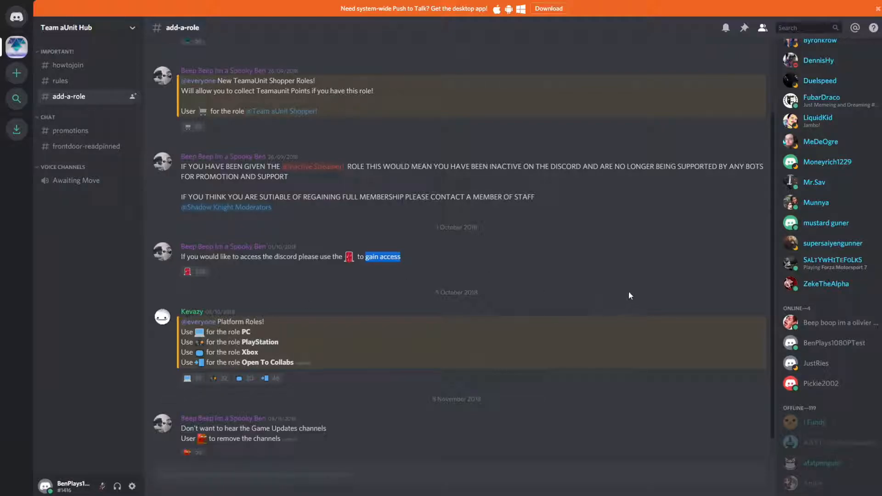
pyautogui.moveTo(189, 378)
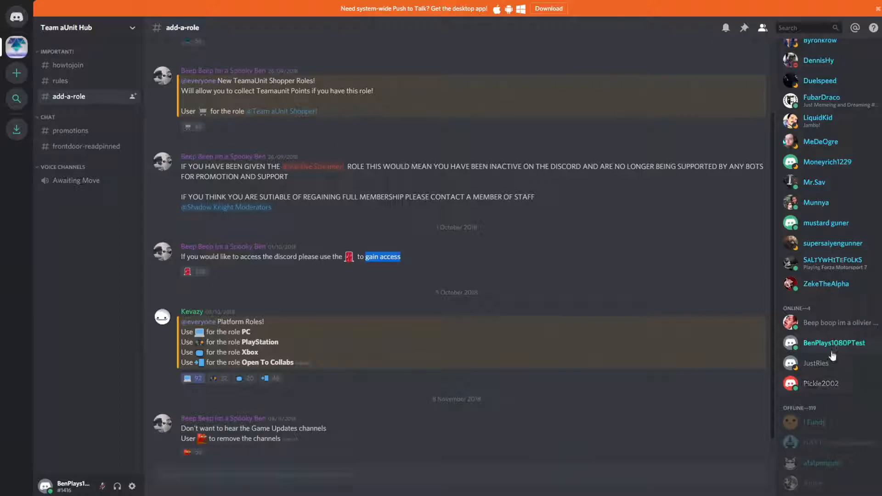
# Step: React under the Platform Roles message to claim the PC and Open To Collabs roles
pyautogui.click(835, 343)
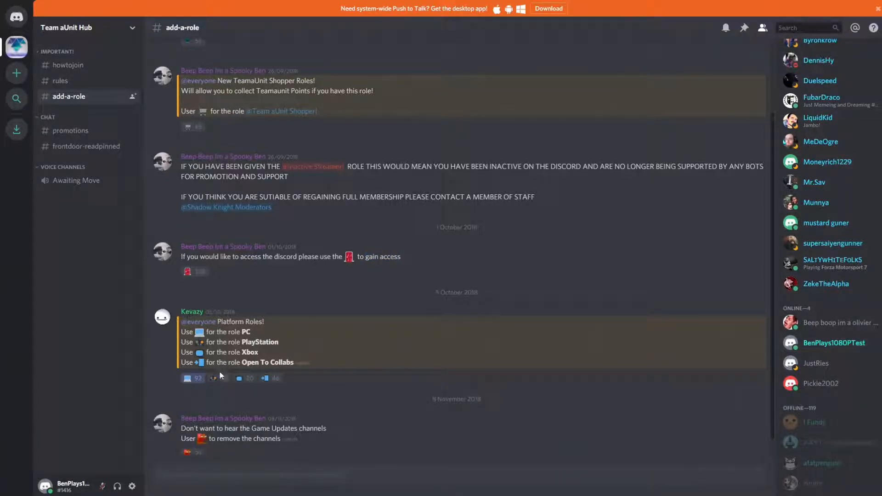
pyautogui.moveTo(219, 377)
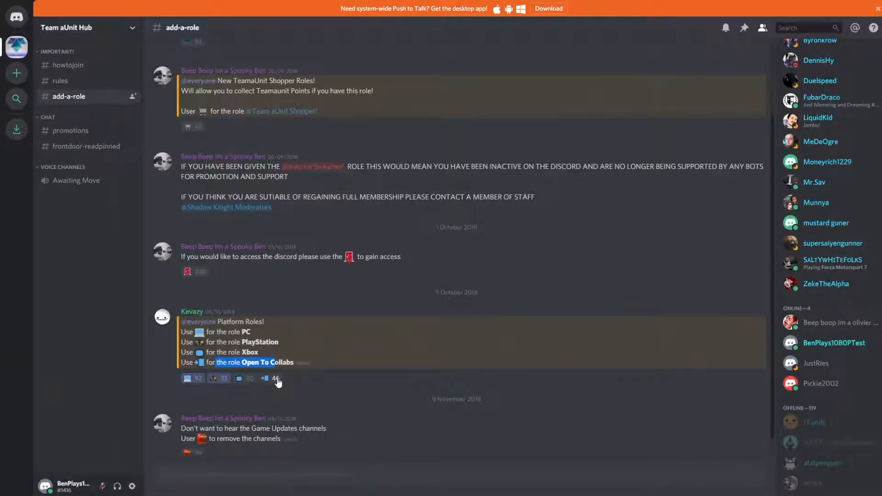
pyautogui.click(269, 377)
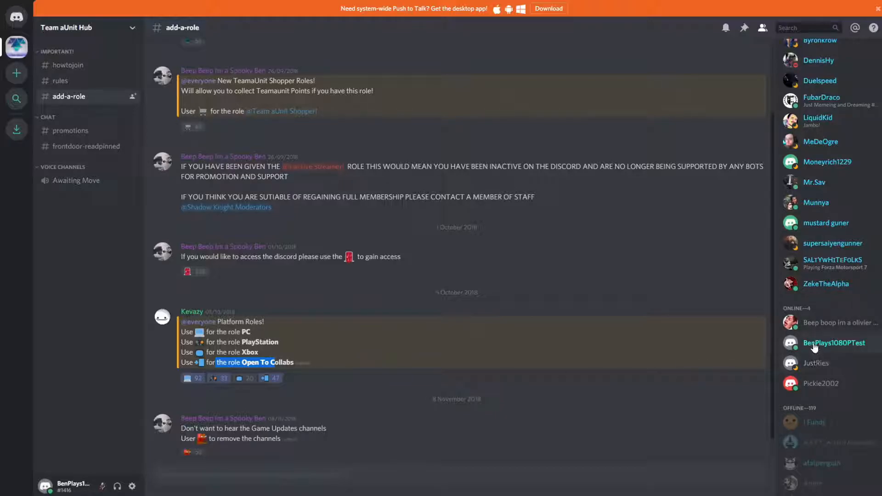
pyautogui.click(835, 342)
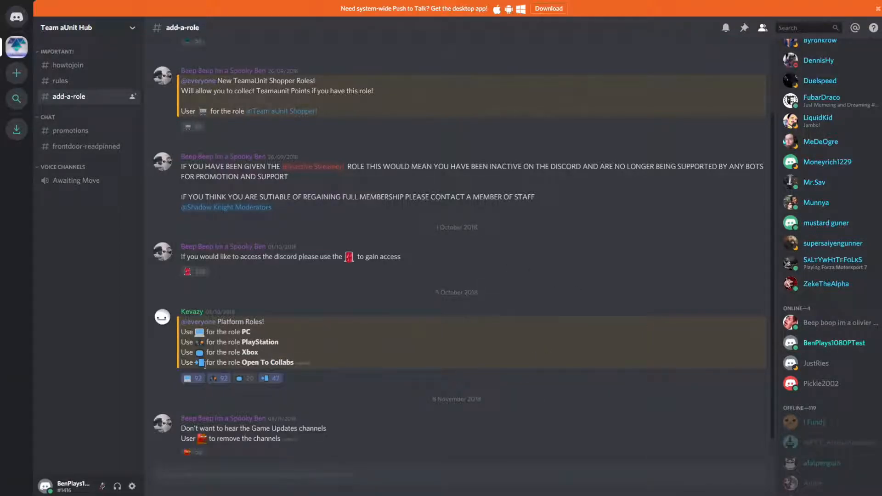
pyautogui.click(219, 377)
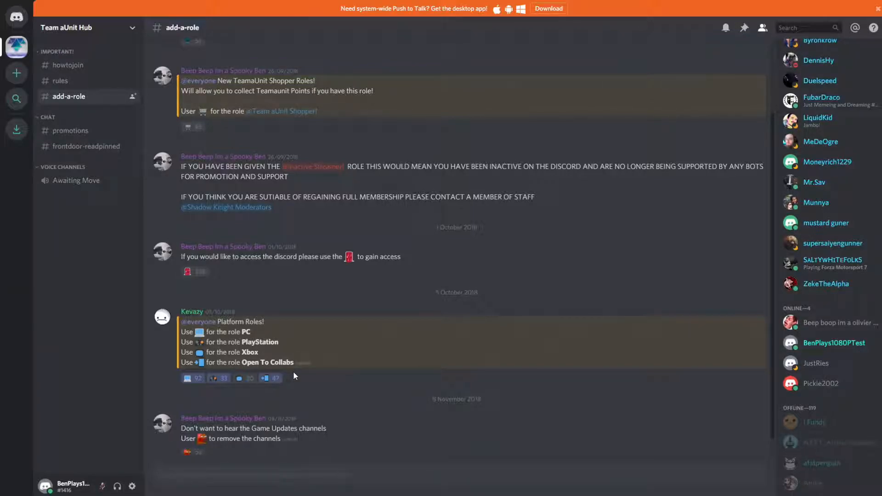
pyautogui.moveTo(276, 377)
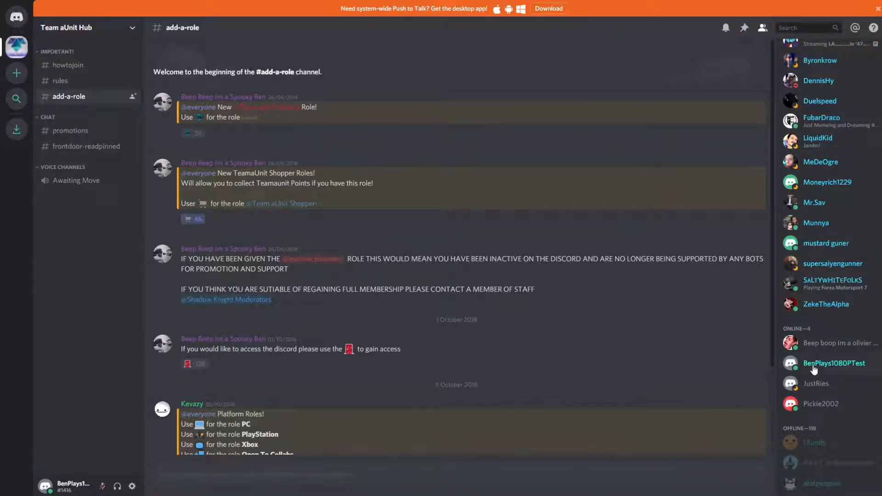
# Step: Check the test account's red role colour in the member list and scroll to the access reaction
pyautogui.click(835, 363)
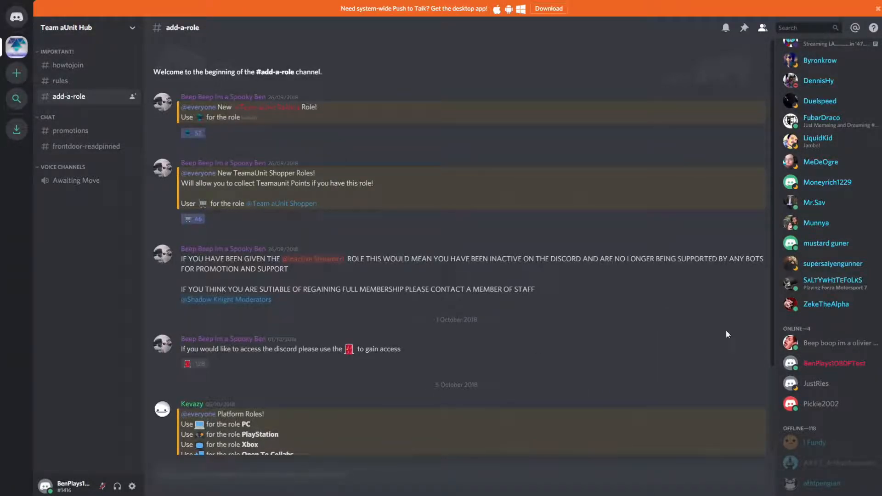
pyautogui.moveTo(564, 292)
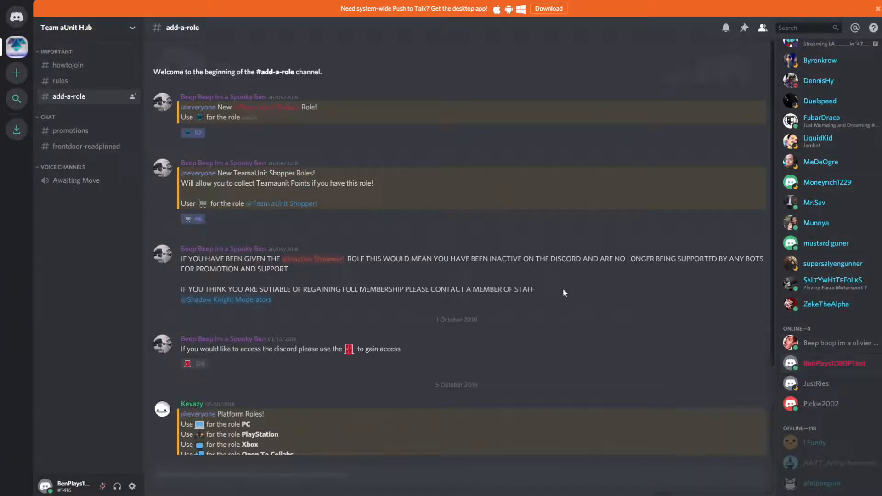
pyautogui.scroll(-3)
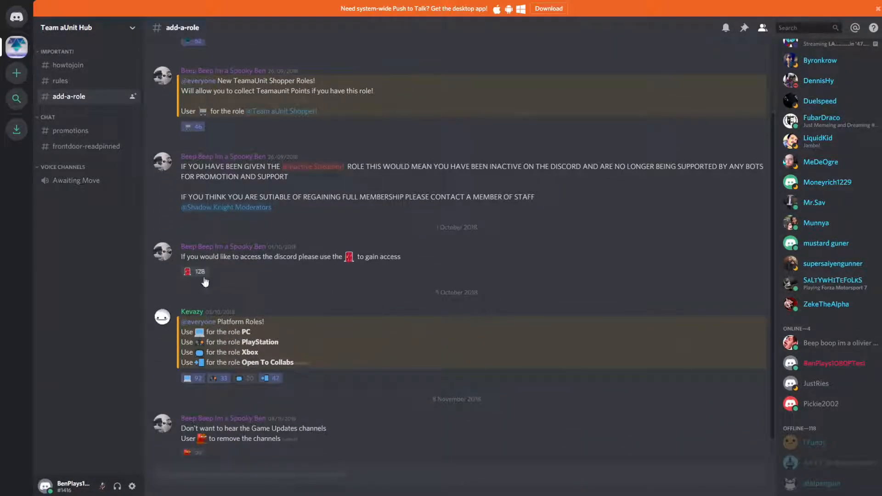
pyautogui.moveTo(201, 275)
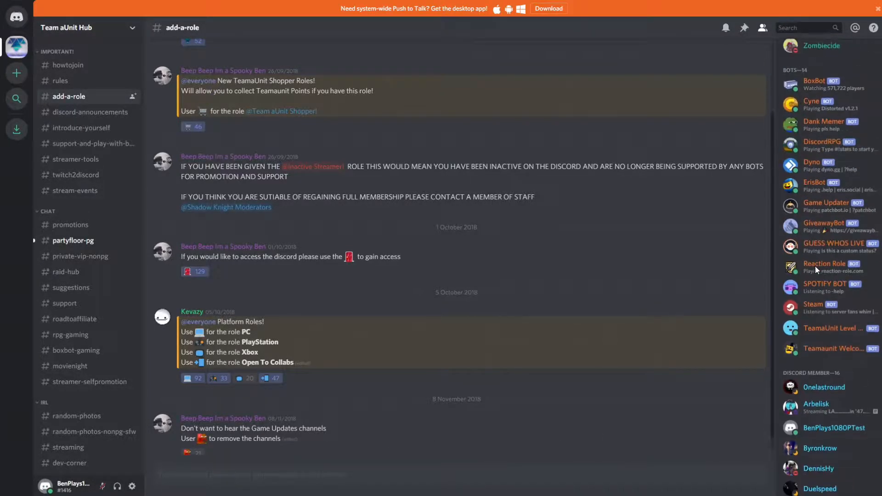
pyautogui.scroll(-3)
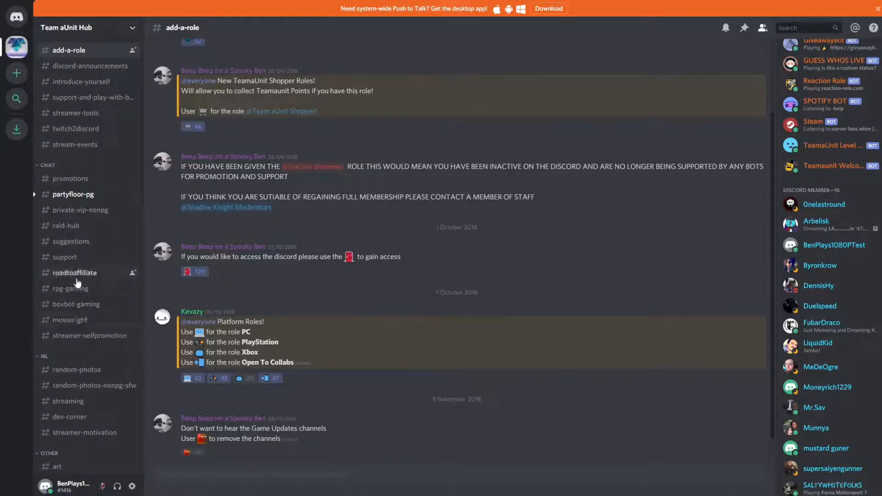
pyautogui.moveTo(72, 251)
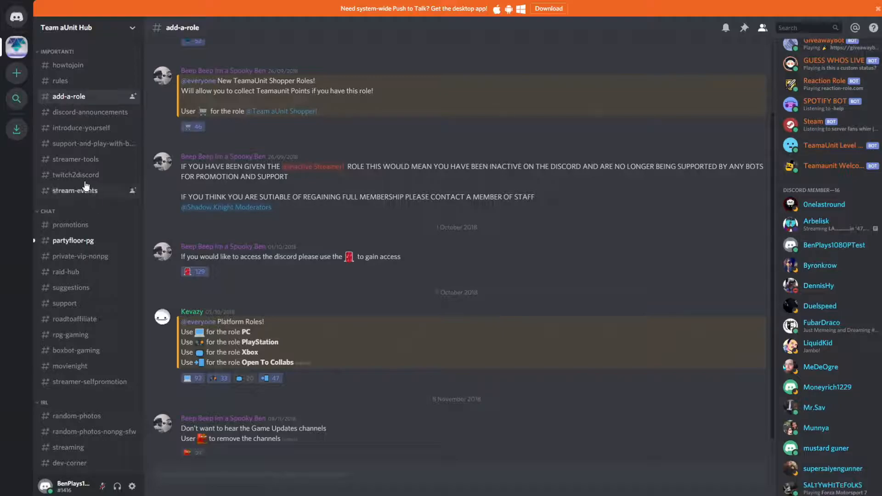
pyautogui.moveTo(95, 174)
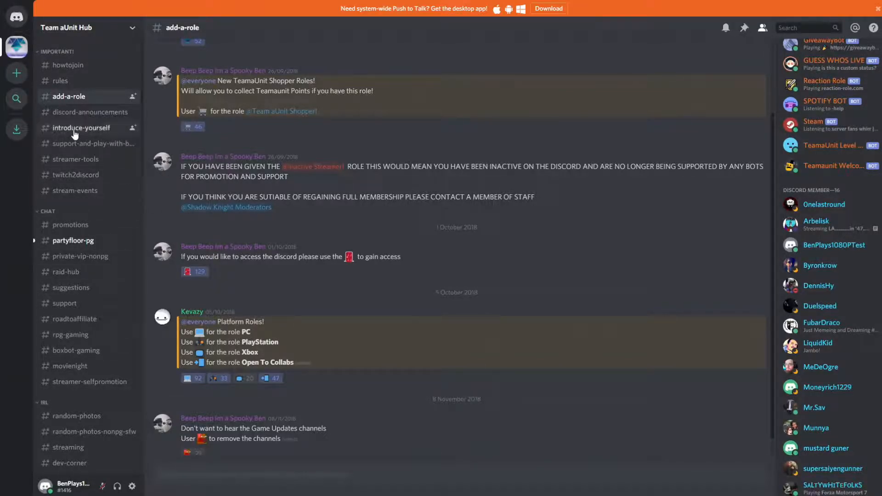
# Step: Visit introduce-yourself, then the art channel, scrolling through members' shared images and car clips
pyautogui.click(82, 127)
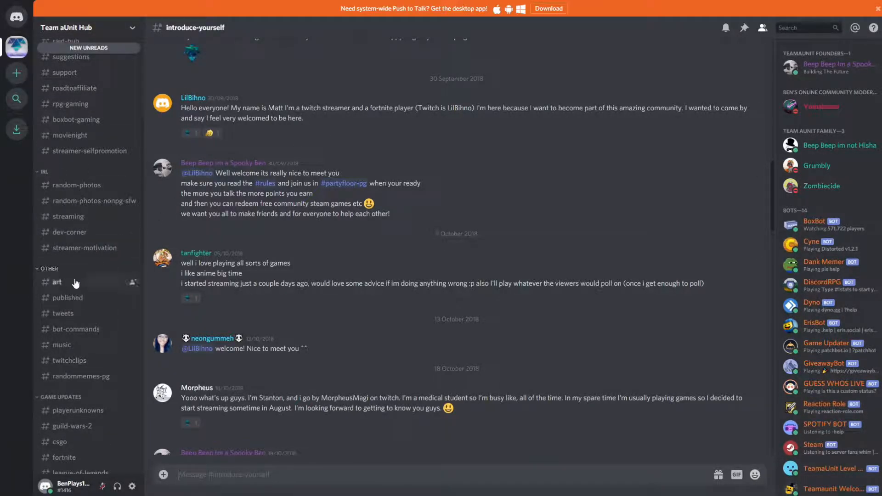
pyautogui.click(57, 282)
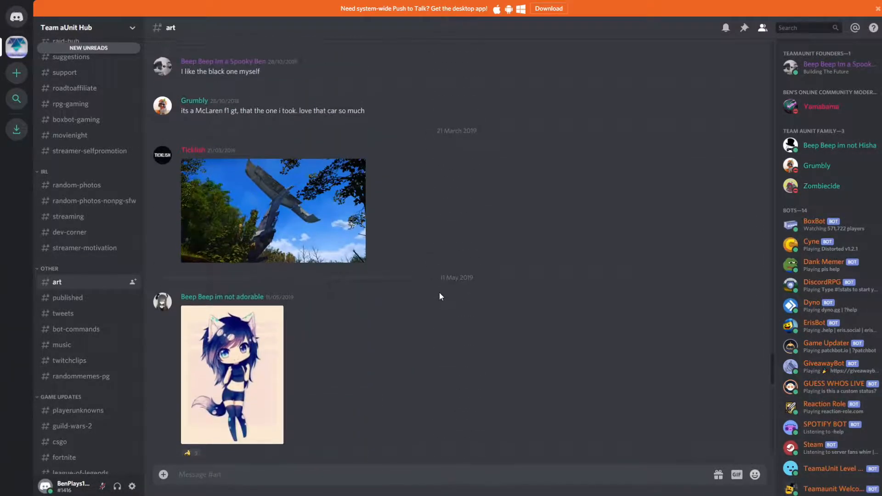
pyautogui.scroll(-3)
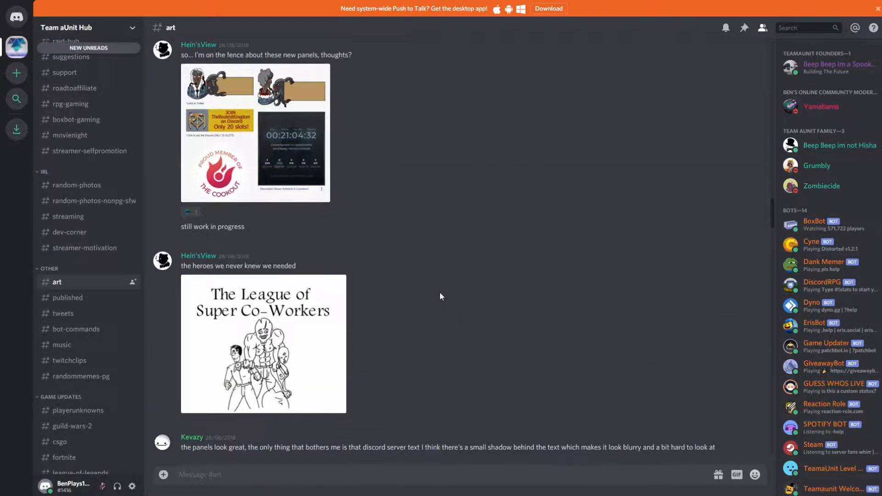
pyautogui.scroll(-3)
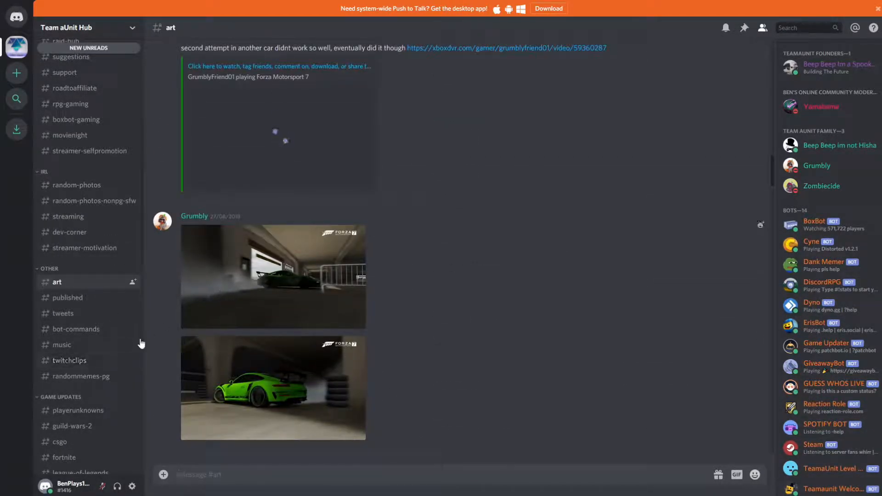
pyautogui.scroll(-3)
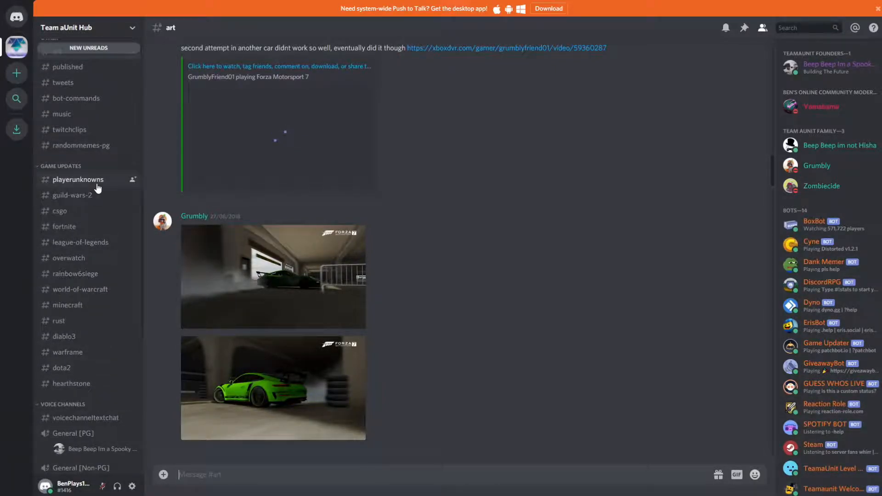
# Step: Step through the playerunknowns, guild-wars-2 and csgo update channels, ending on fortnite's PatchBot notes
pyautogui.click(77, 179)
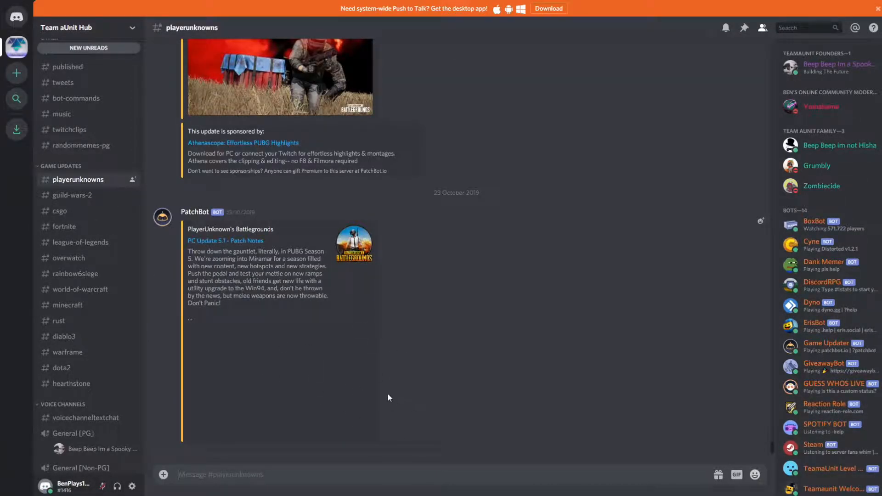
pyautogui.scroll(-3)
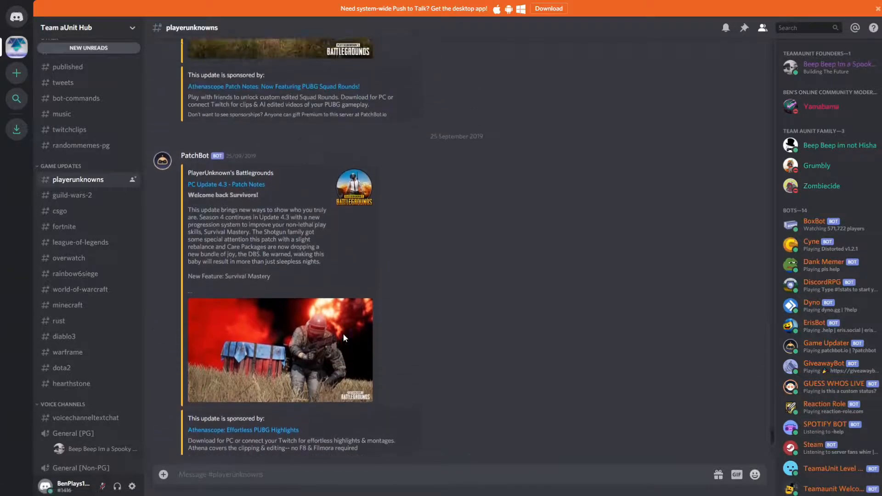
pyautogui.click(73, 195)
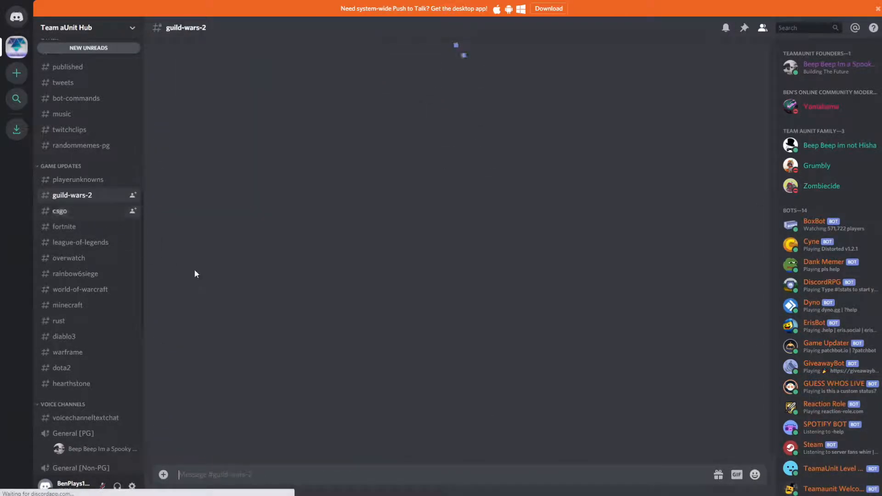
pyautogui.click(60, 212)
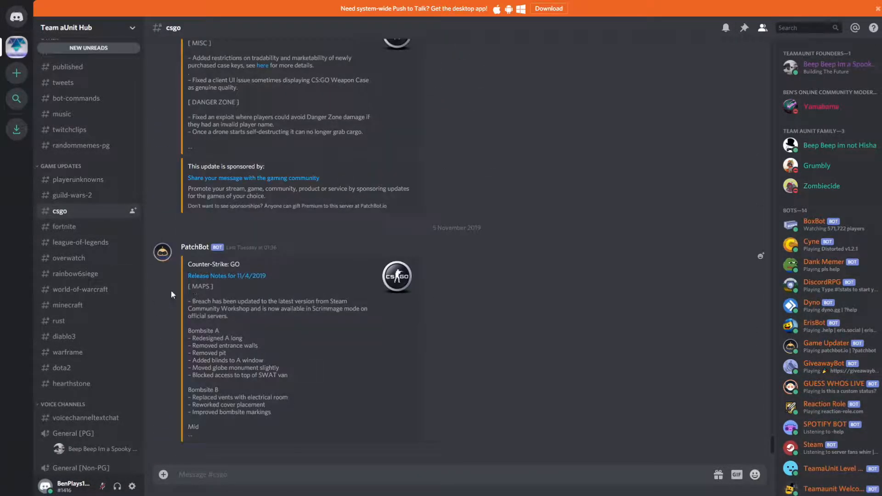
pyautogui.click(64, 227)
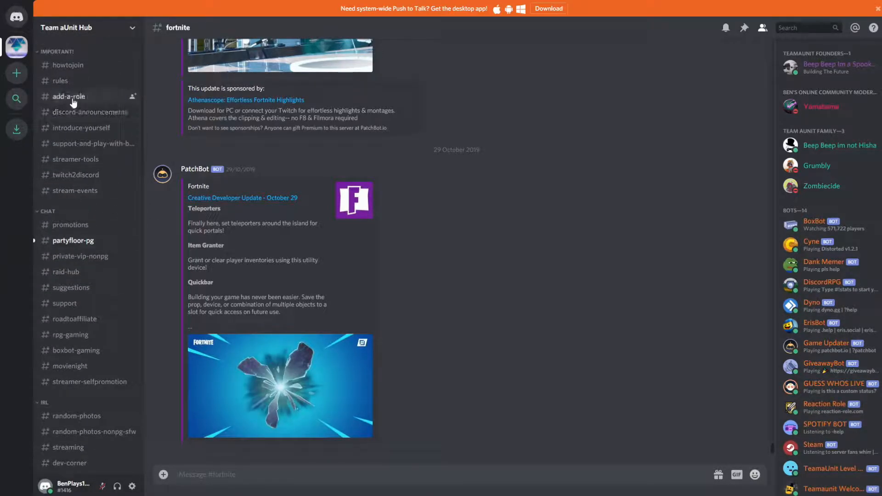
# Step: Return to add-a-role and scroll the sidebar to the voice and collab voice channel sections
pyautogui.click(69, 97)
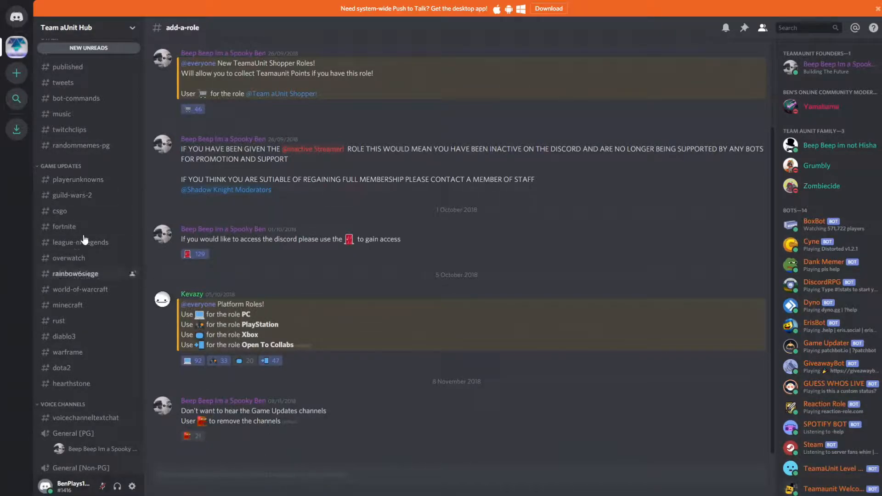
pyautogui.scroll(-3)
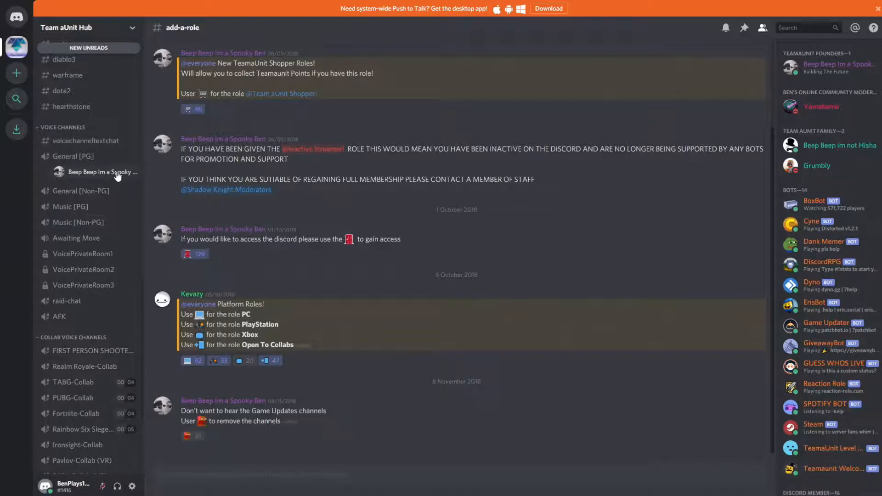
pyautogui.moveTo(84, 269)
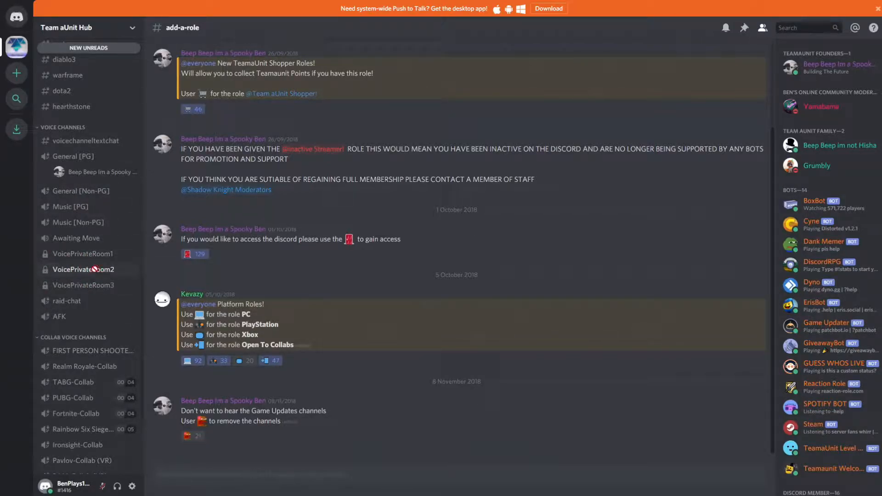
pyautogui.scroll(-3)
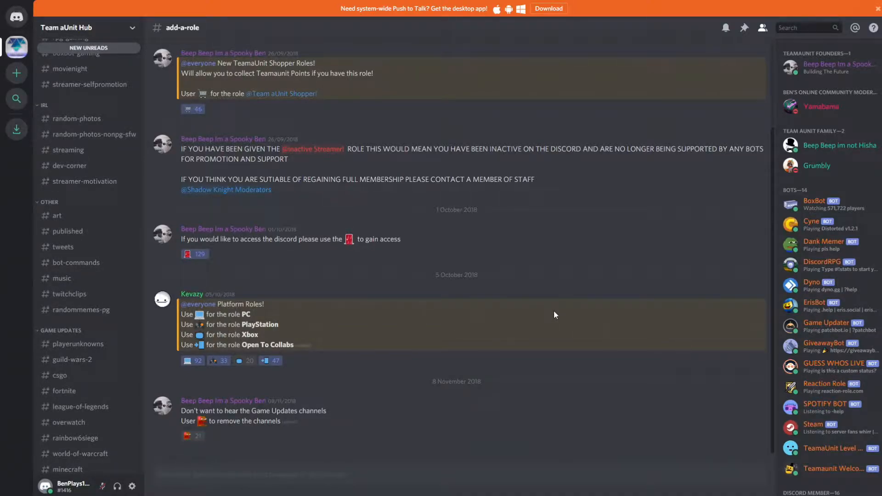
pyautogui.moveTo(498, 309)
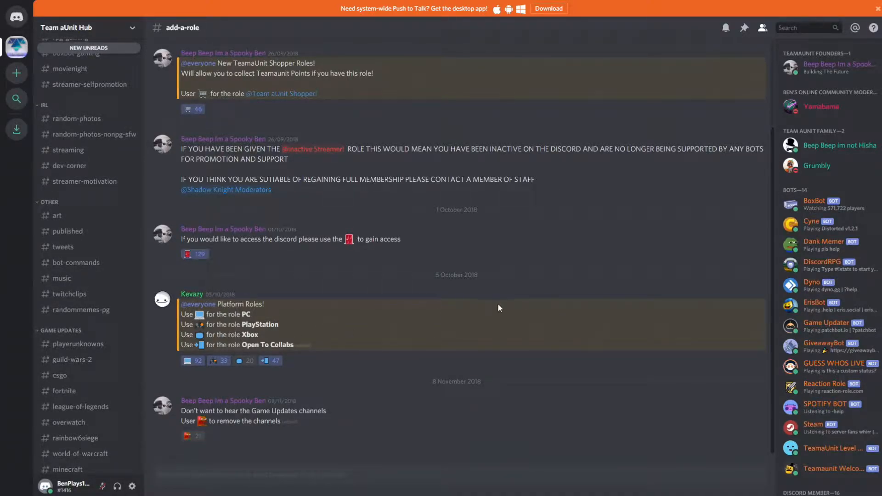
pyautogui.moveTo(192, 204)
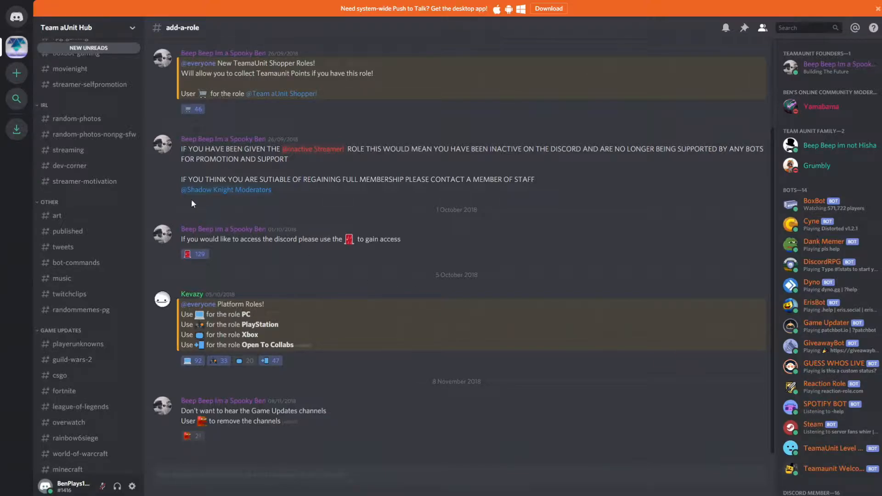
pyautogui.moveTo(550, 324)
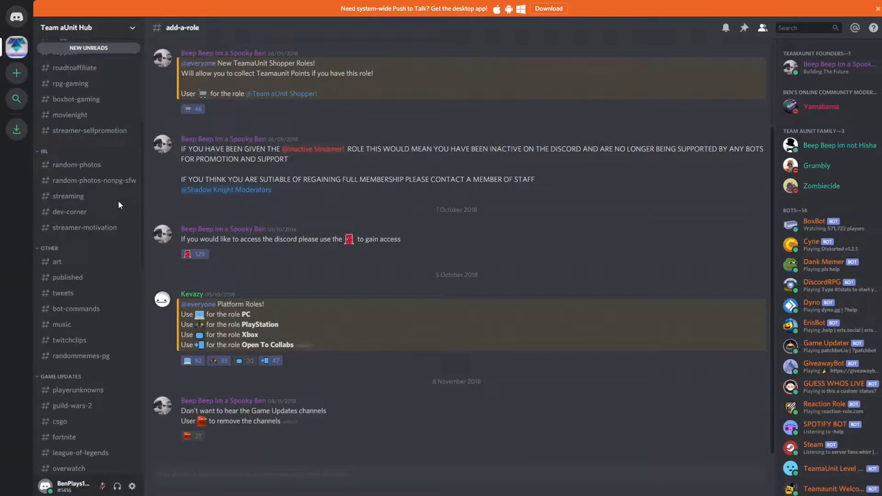
pyautogui.moveTo(70, 212)
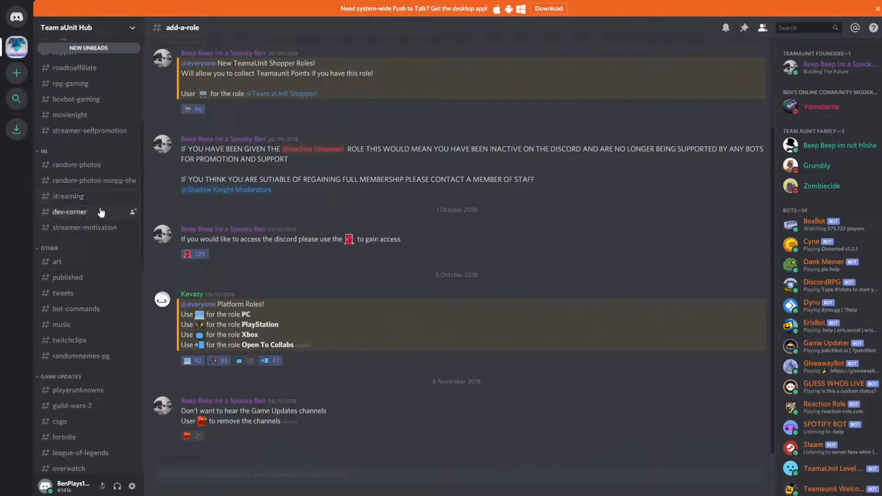
# Step: Browse the streaming channel's live-stream announcements and select the words 'mario kart' in one
pyautogui.click(70, 197)
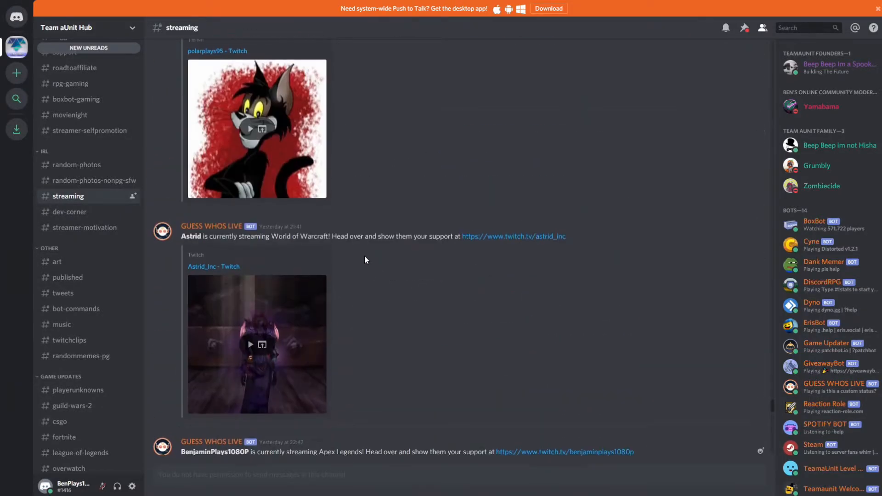
pyautogui.scroll(-3)
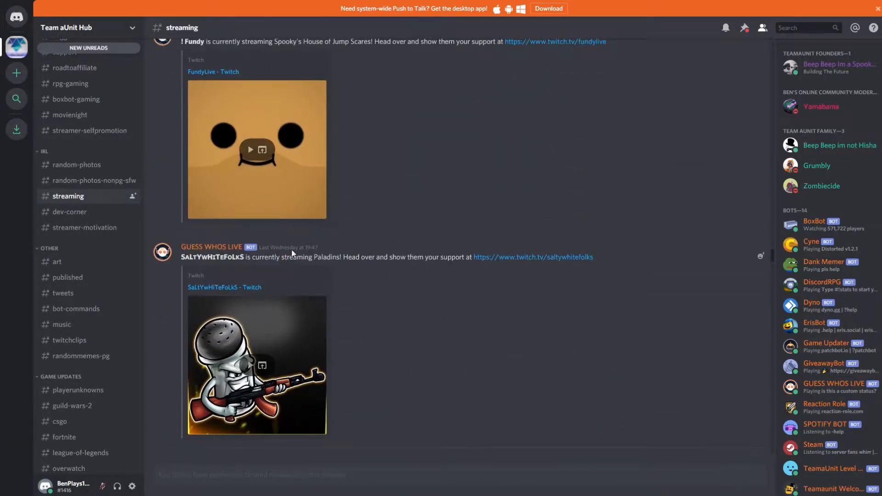
pyautogui.moveTo(372, 294)
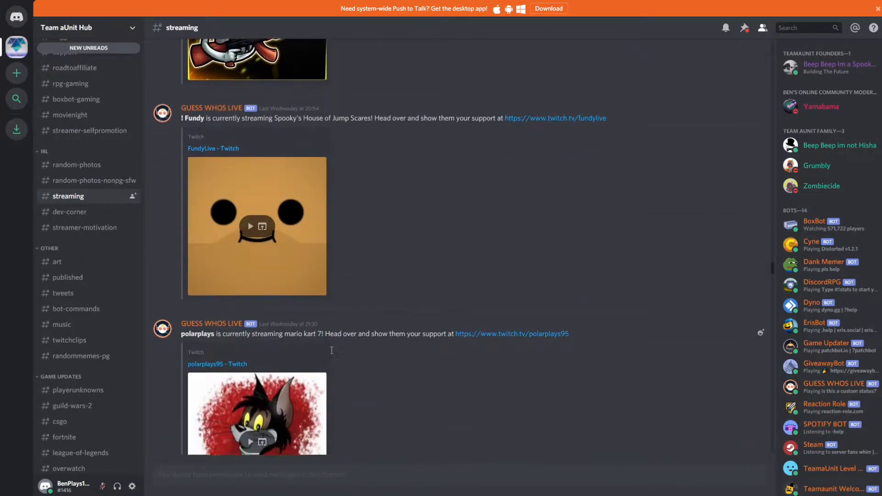
pyautogui.moveTo(181, 318); pyautogui.dragTo(364, 319)
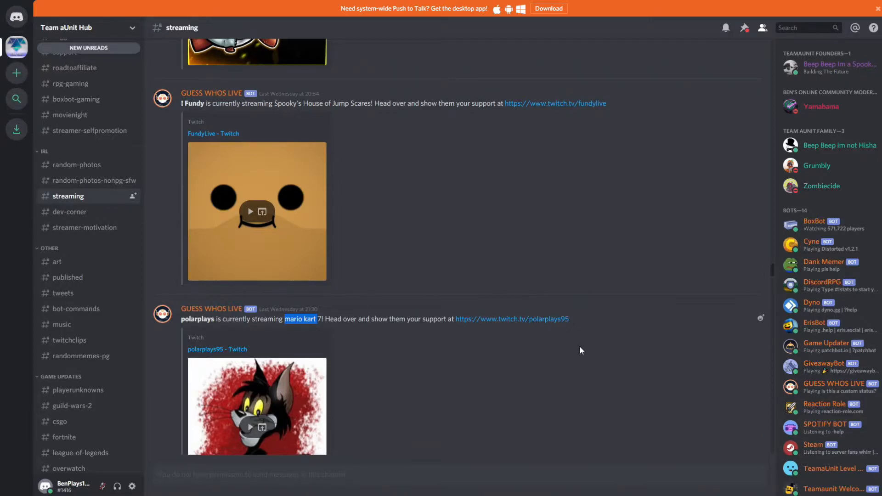
pyautogui.moveTo(580, 353)
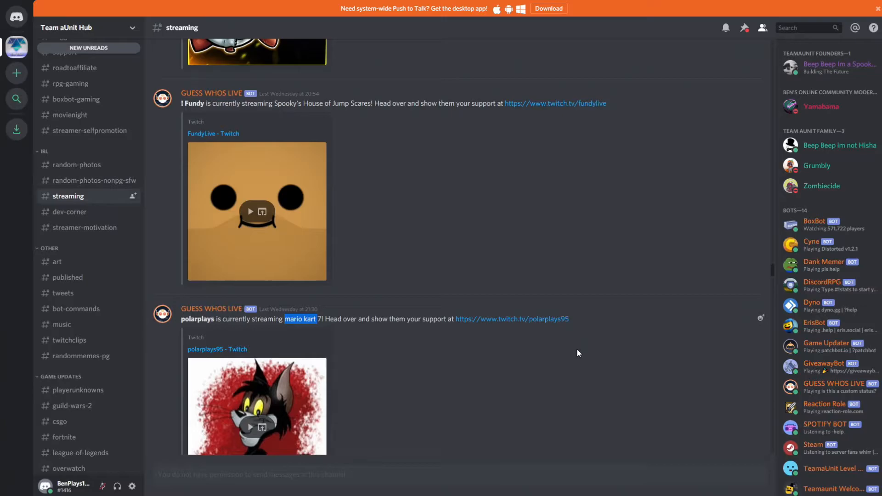
pyautogui.moveTo(573, 347)
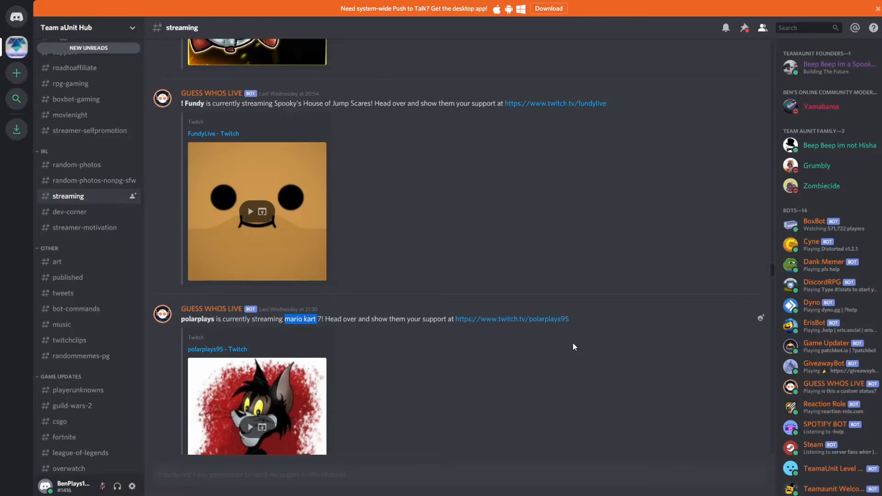
pyautogui.moveTo(577, 352)
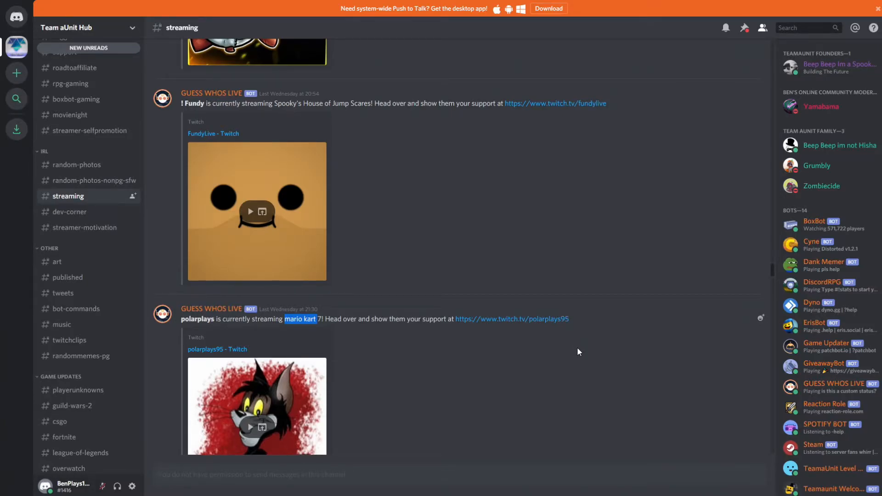